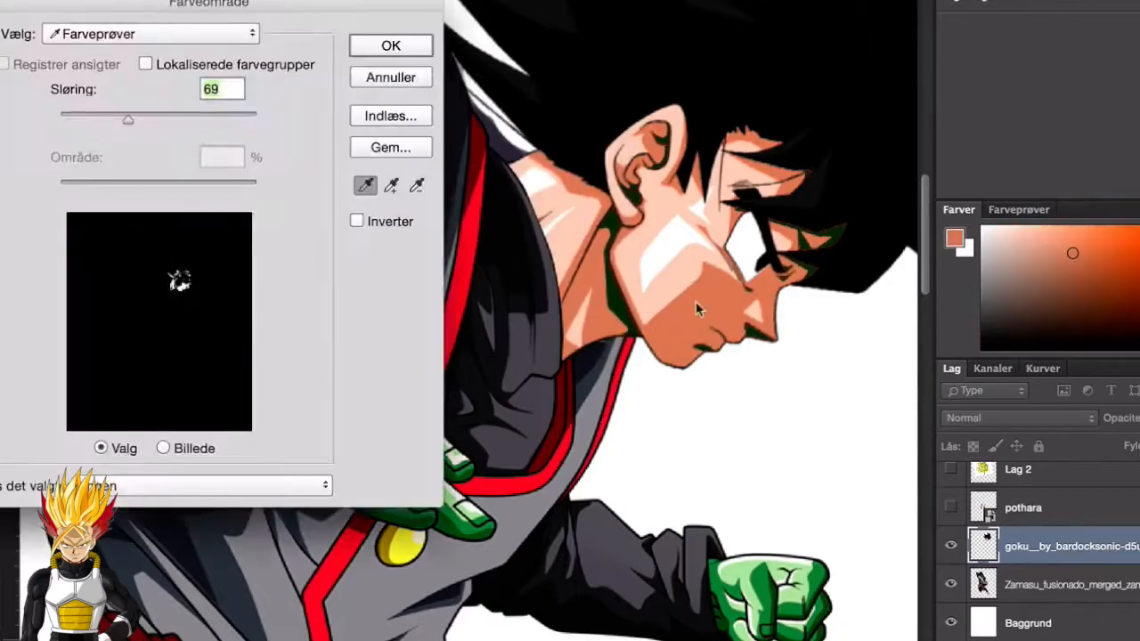
- Select the head layer areas matching sampled colours via Color Range with Fuzziness 69
left_click(390, 46)
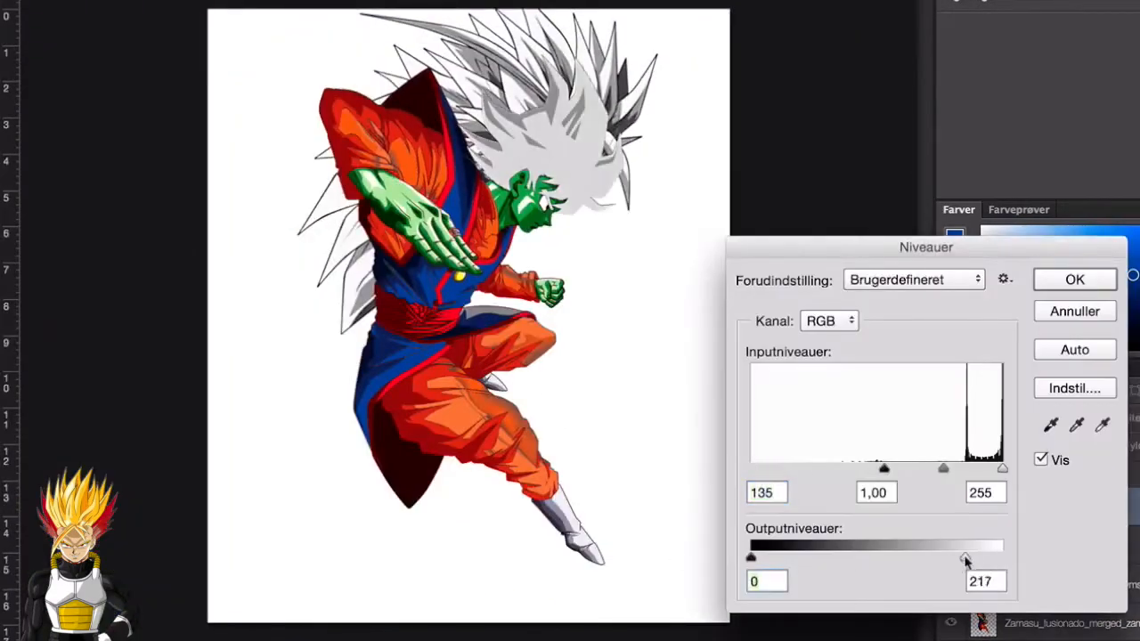
- Apply Levels with input black 135 and output white 217 to brighten the hair near-white
left_click(1074, 278)
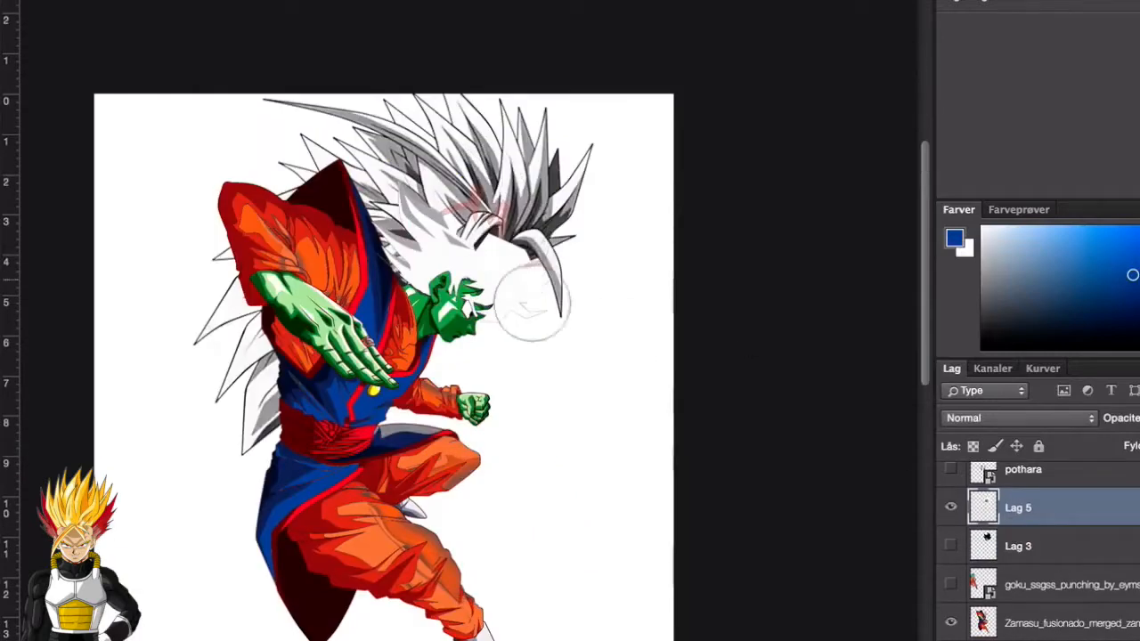